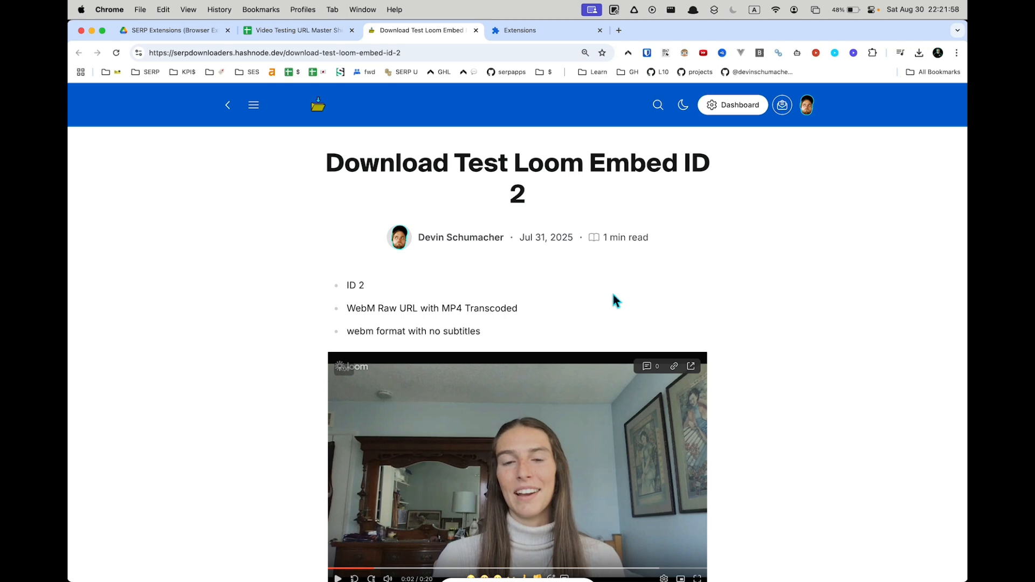
Inspect the embedded Loom video element to expose its cdn.loom.com transcoded mp4 source URL.
right_click(614, 301)
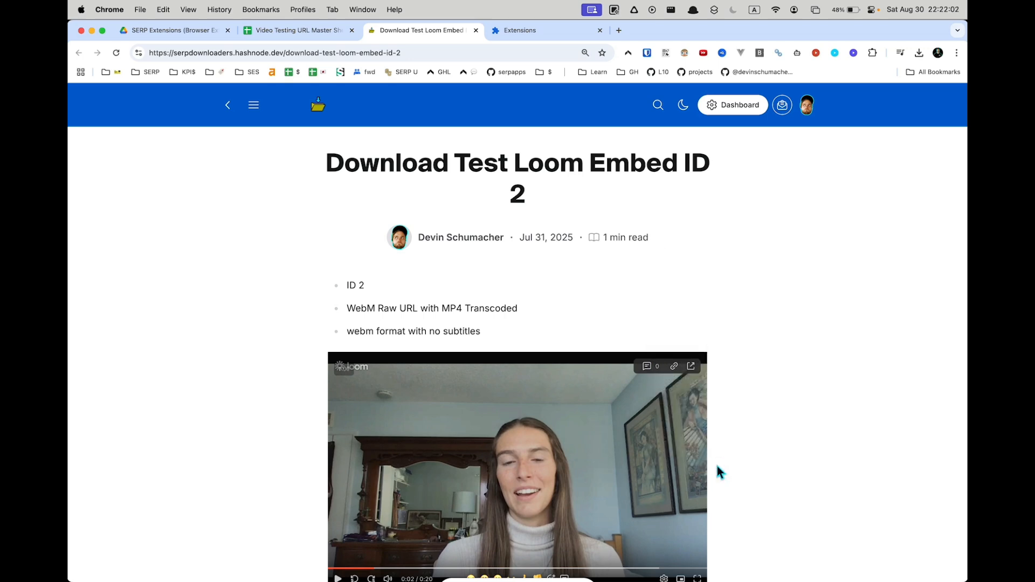
key("F12")
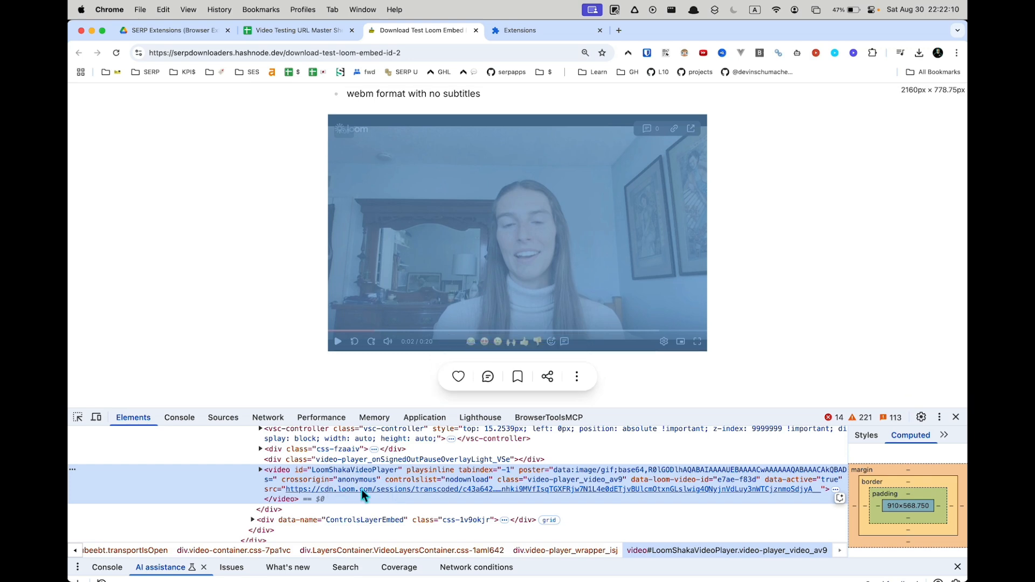
mouse_move(357, 490)
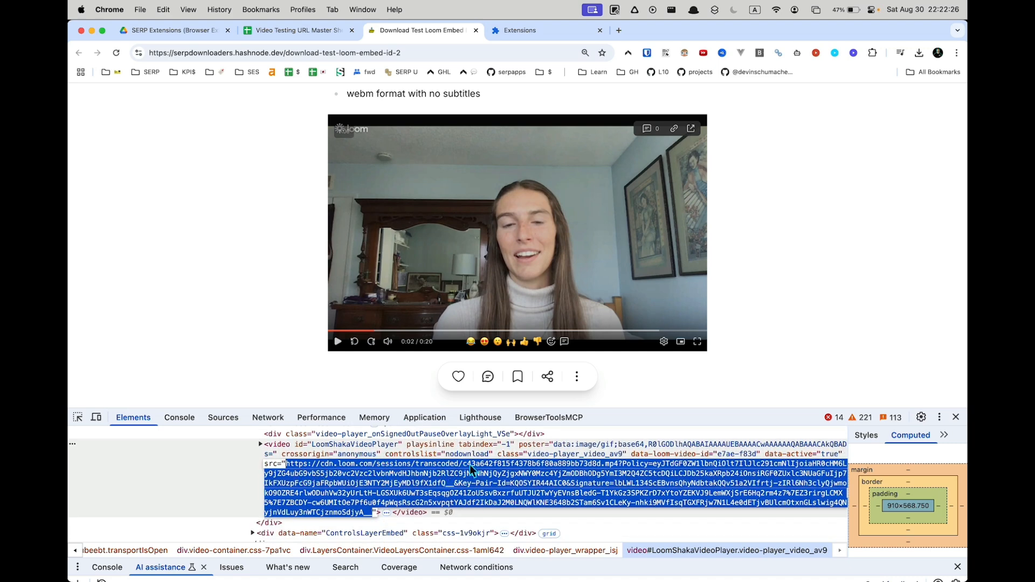
mouse_move(614, 472)
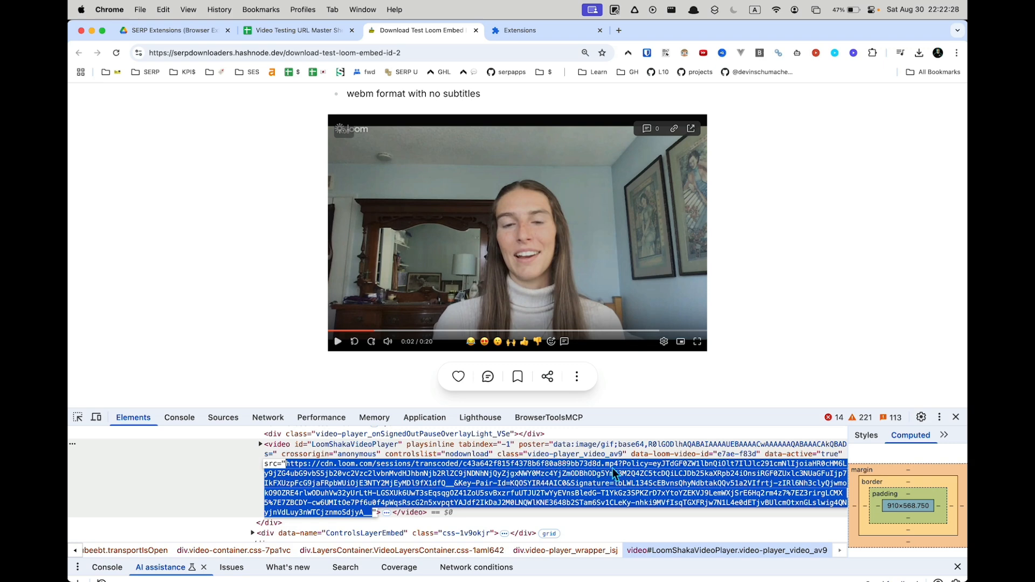
mouse_move(613, 474)
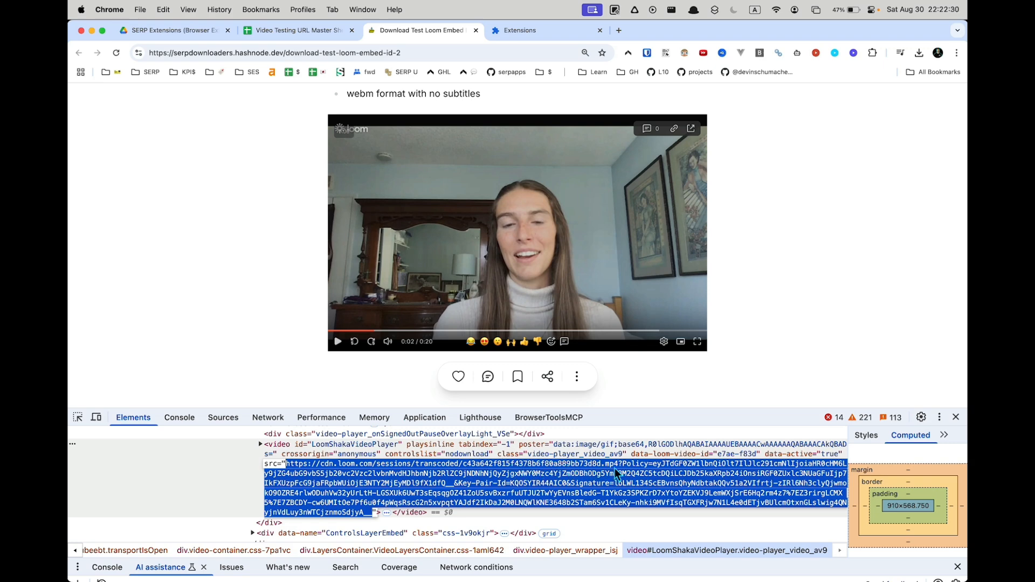
mouse_move(762, 352)
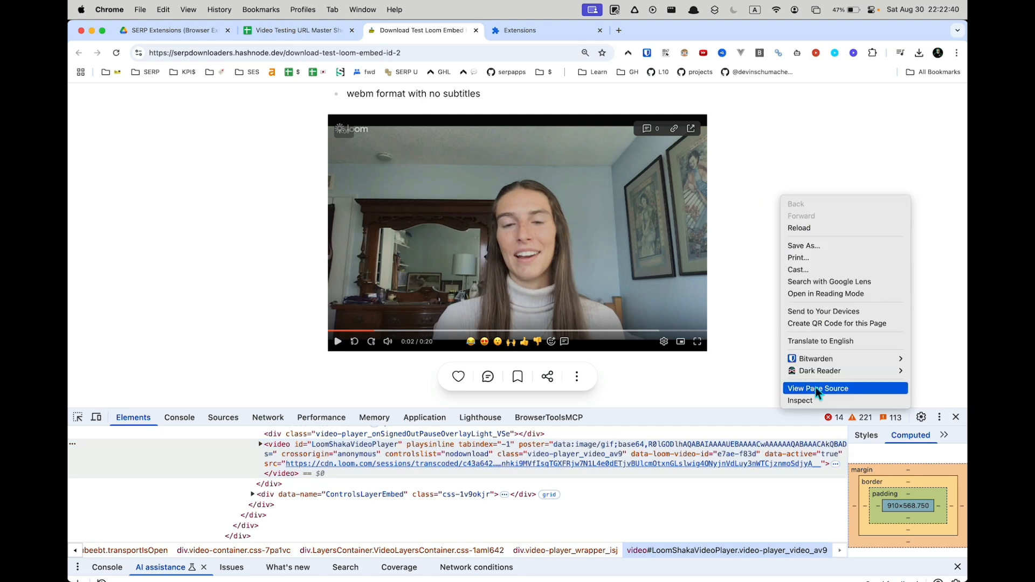
mouse_move(706, 415)
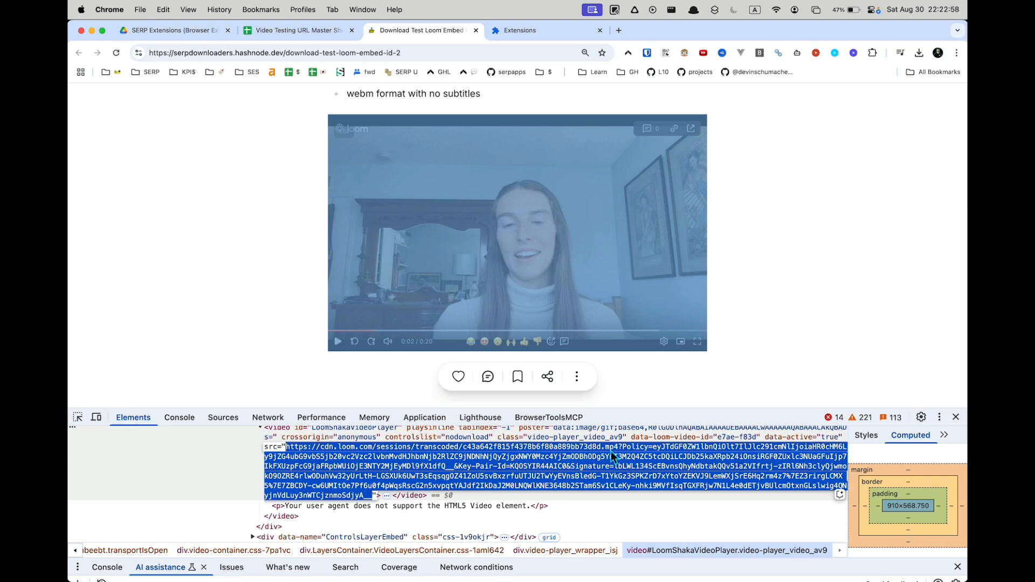
In iTerm, run curl -o name-of-the-video.mp4 with the copied cdn.loom.com transcoded URL to download it.
type("termina")
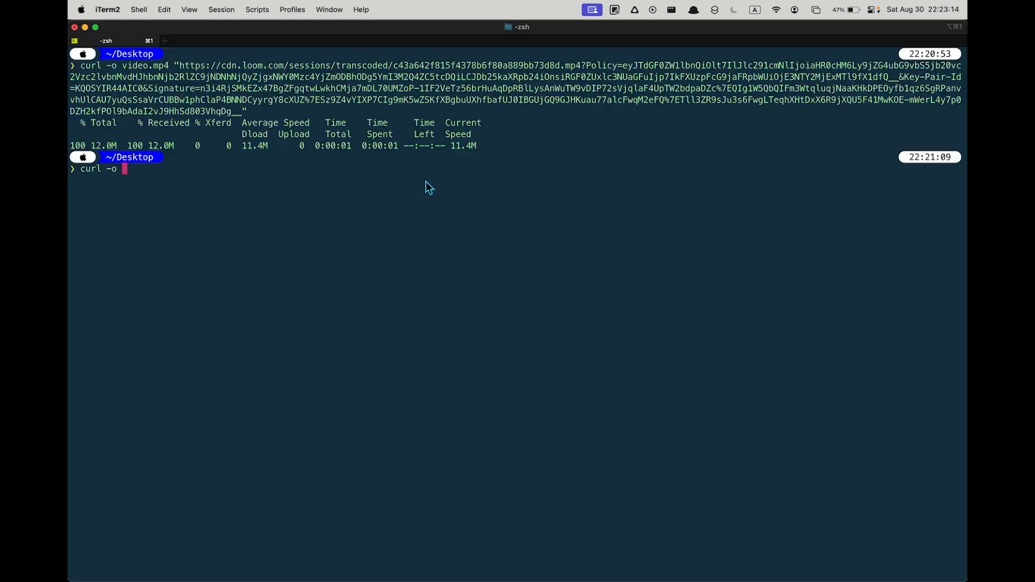
type("name-of-")
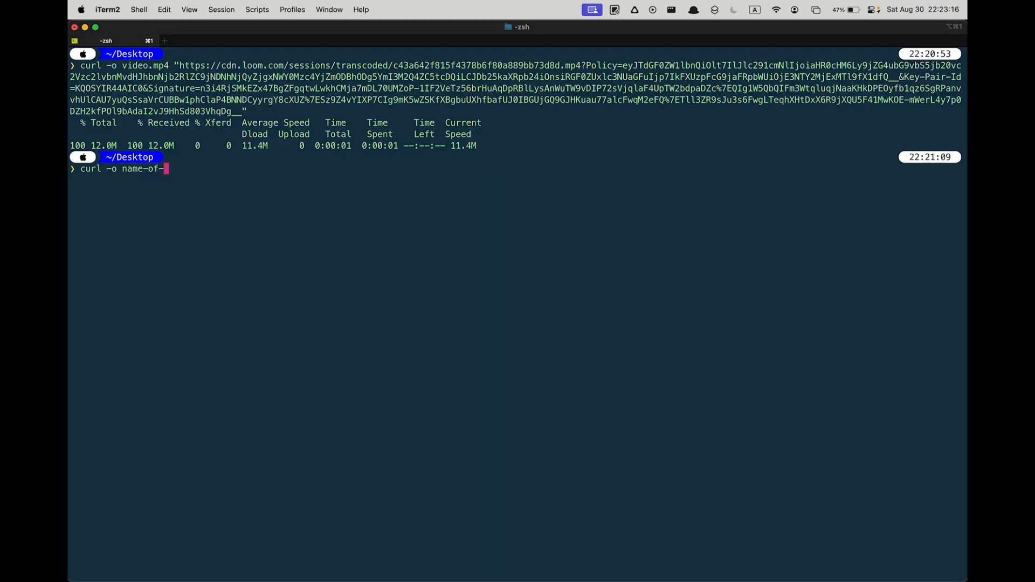
type("the-video.mp4 \"")
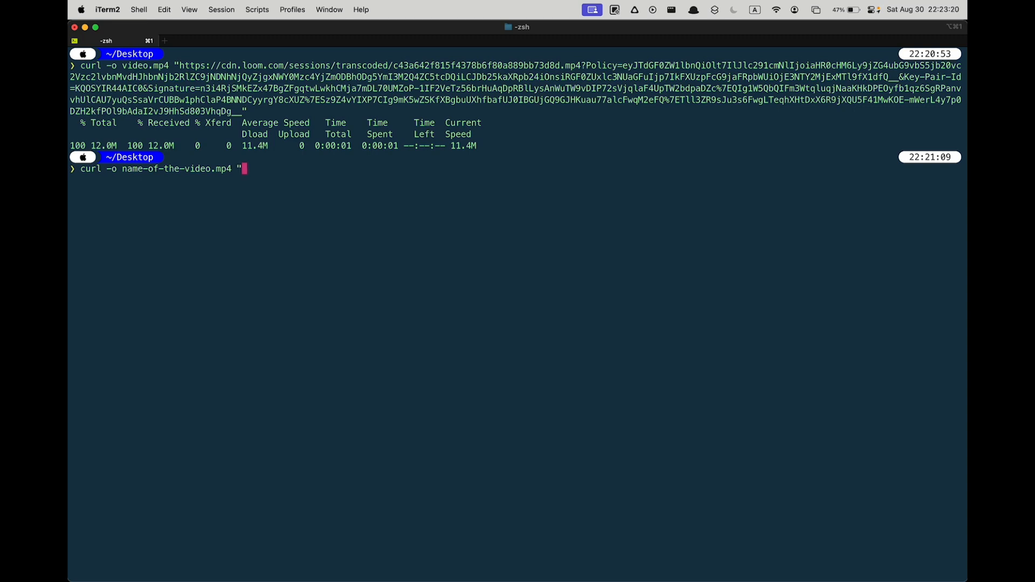
type("https://cdn.loom.com/sessions/transcoded/c43a642f815f4378b6f80a889bb73d8d.mp4?Policy=...")
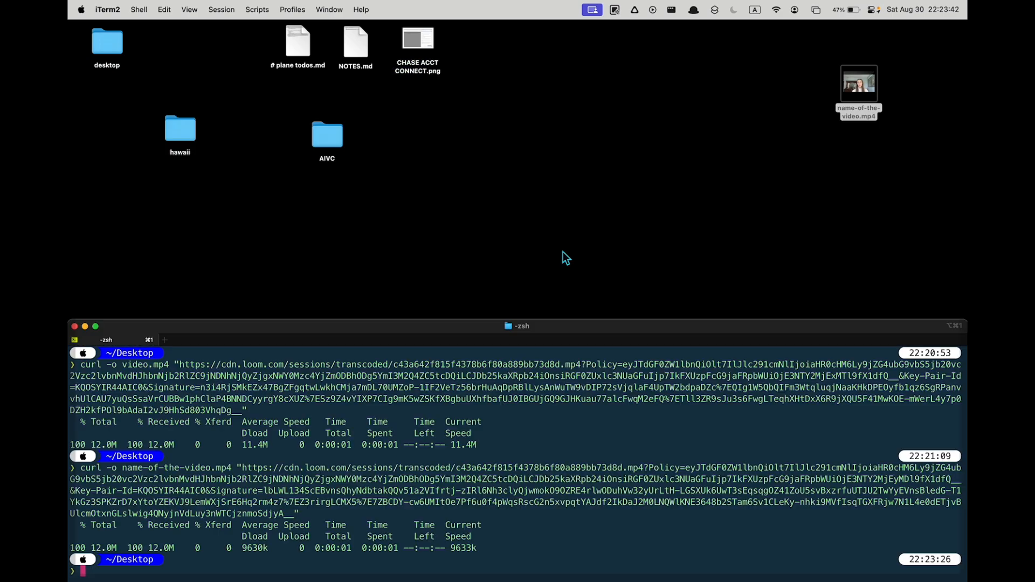
Play the downloaded name-of-the-video.mp4 from the Desktop, then play the embedded video back in Chrome.
double_click(858, 84)
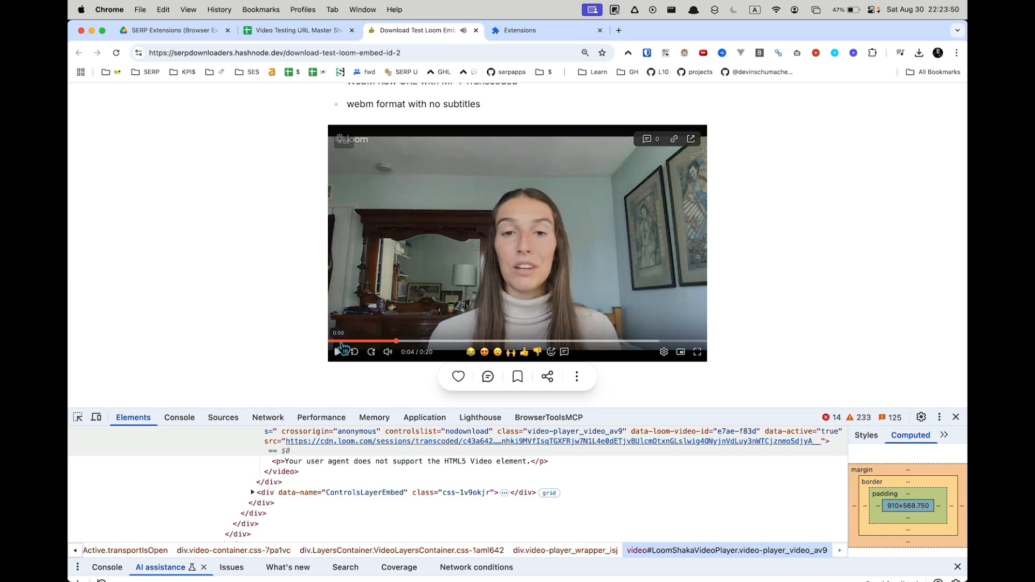
left_click(338, 352)
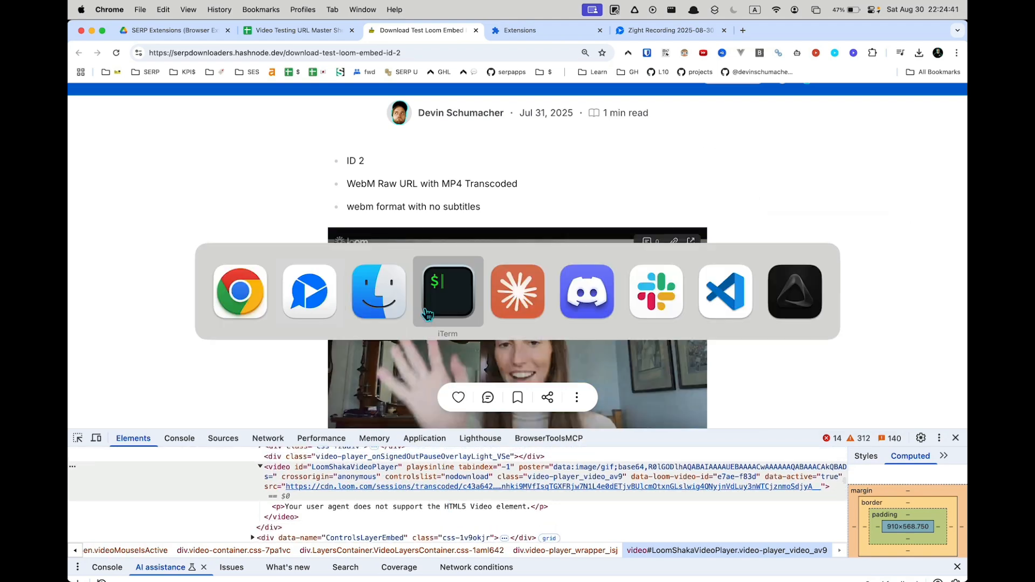
left_click(448, 291)
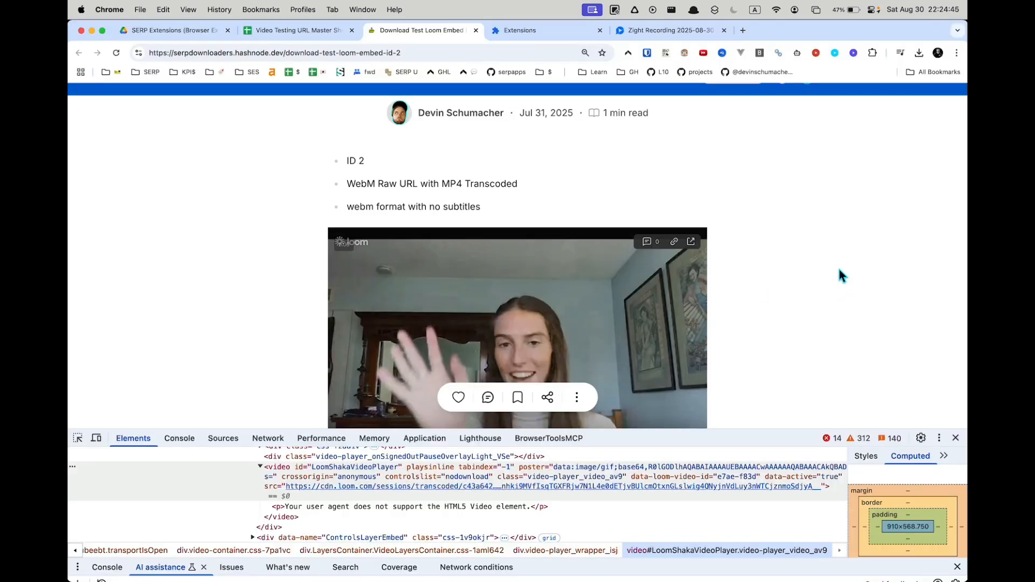
left_click(854, 53)
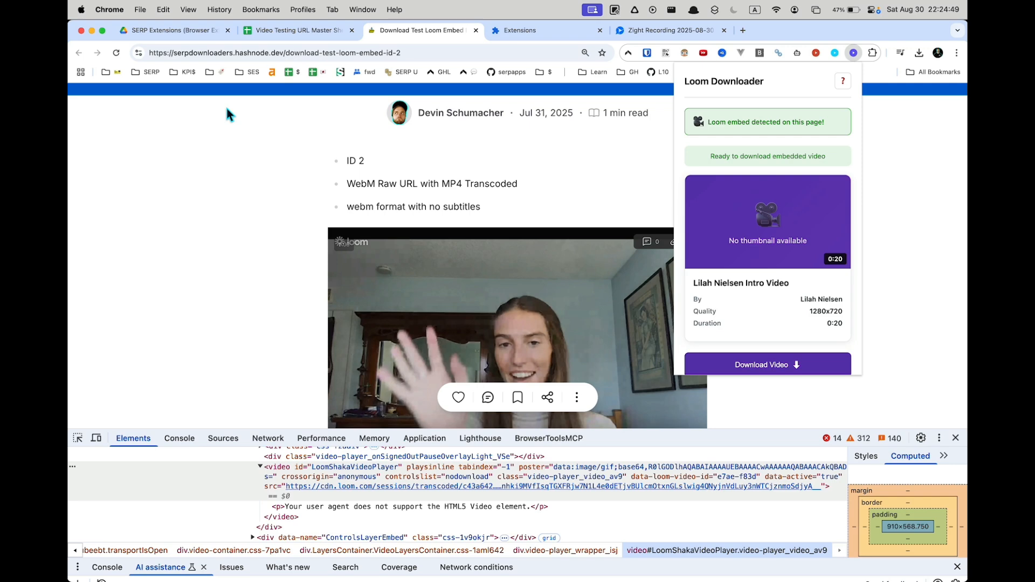
mouse_move(667, 224)
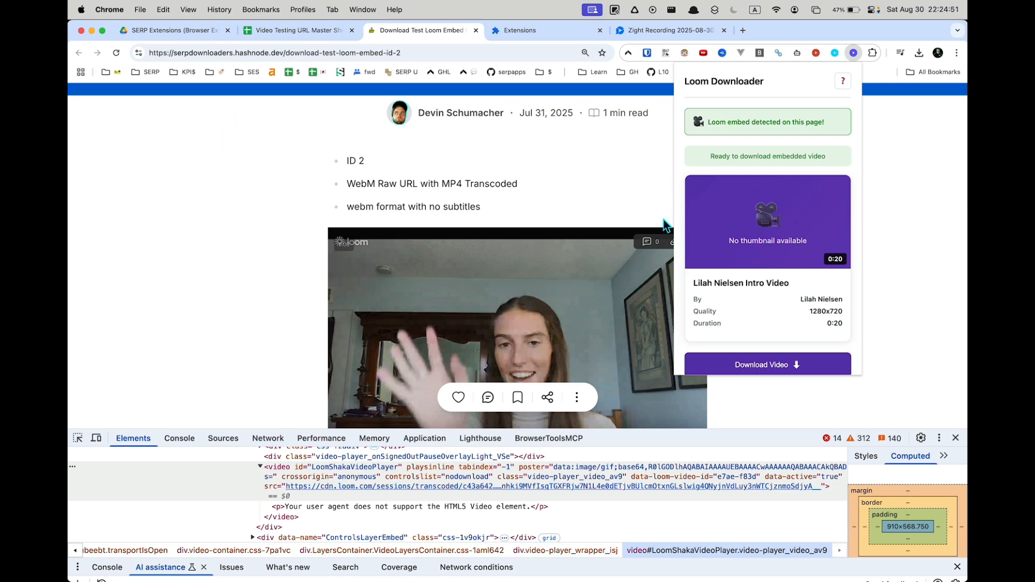
mouse_move(857, 64)
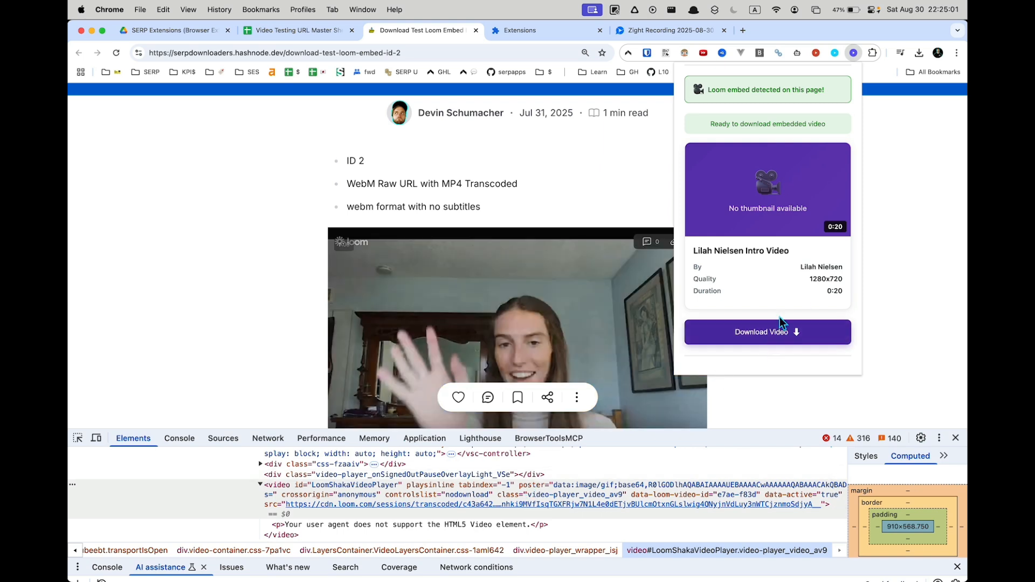
left_click(766, 332)
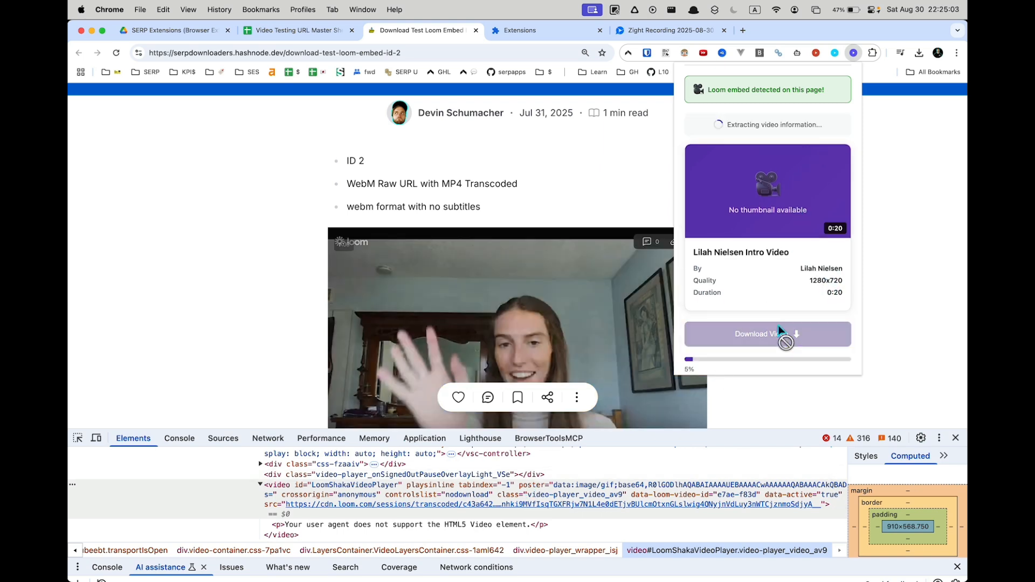
left_click(765, 334)
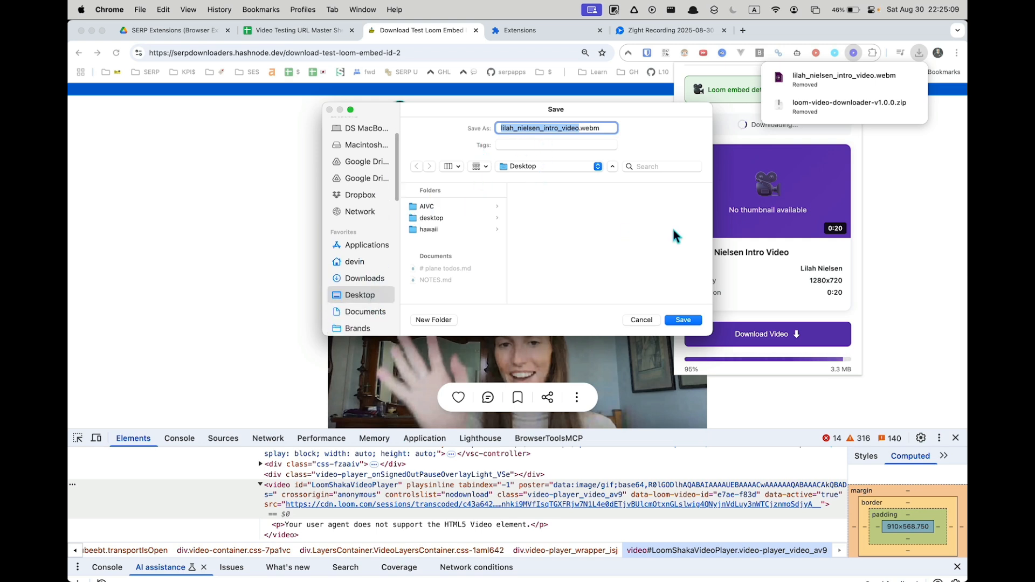
left_click(683, 319)
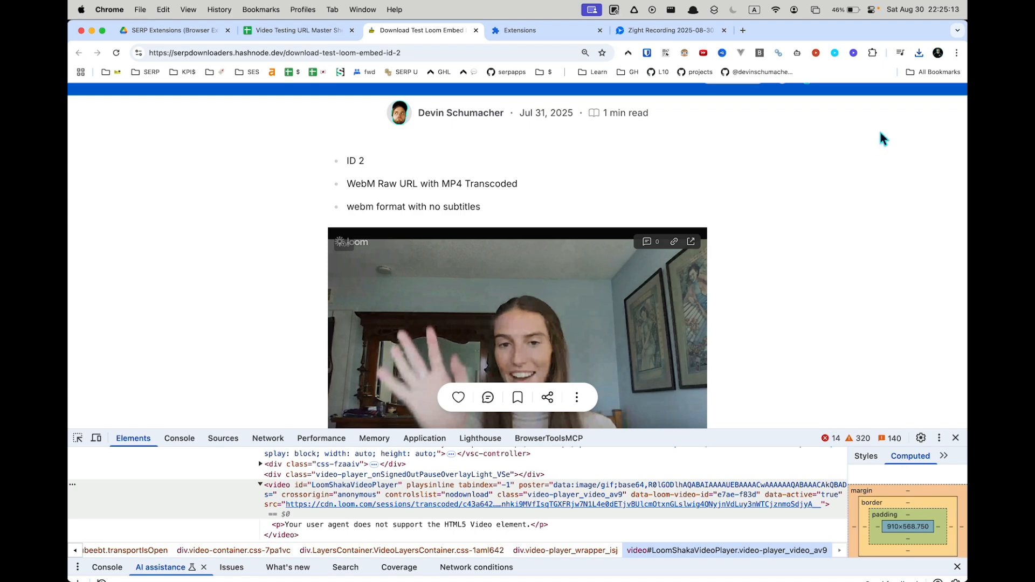
mouse_move(871, 201)
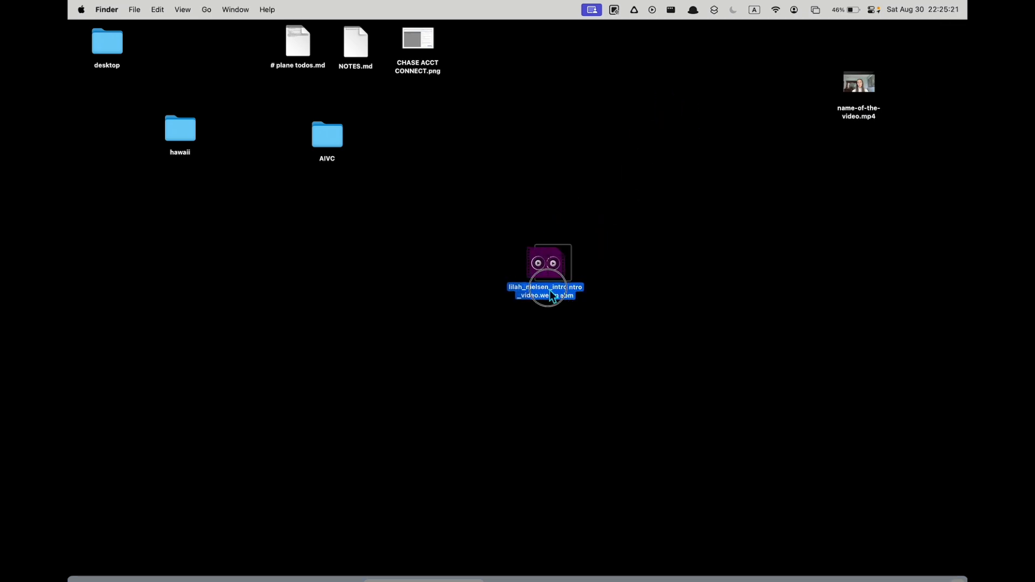
Play the saved webm file in a Chrome tab, then close that tab.
left_click_drag(547, 274, 328, 556)
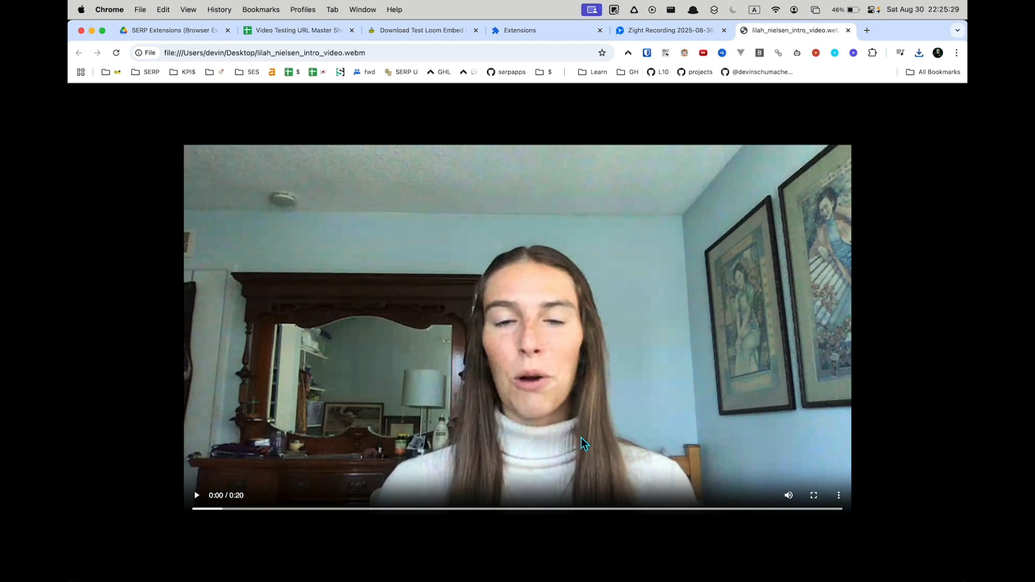
mouse_move(240, 265)
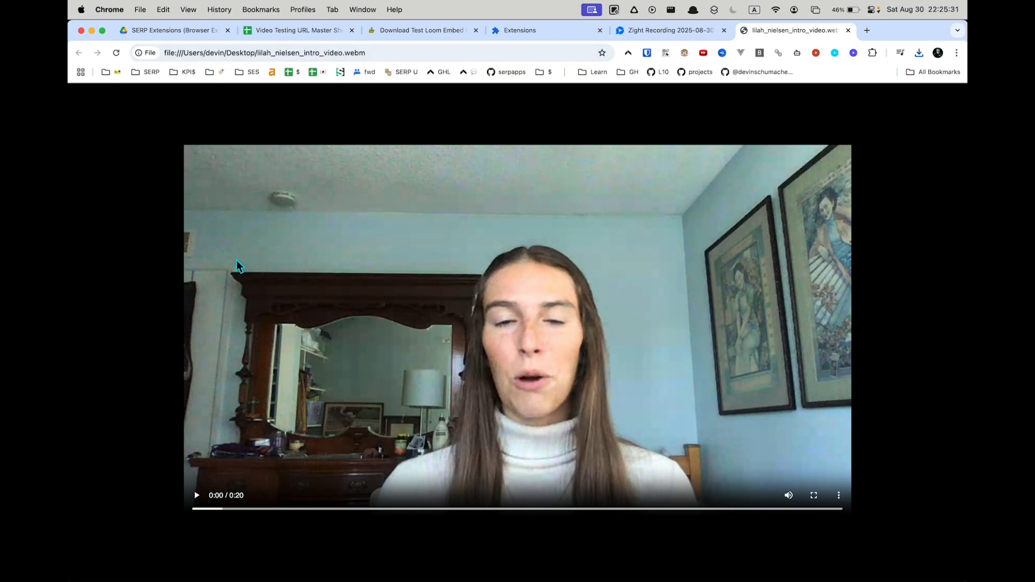
left_click(665, 30)
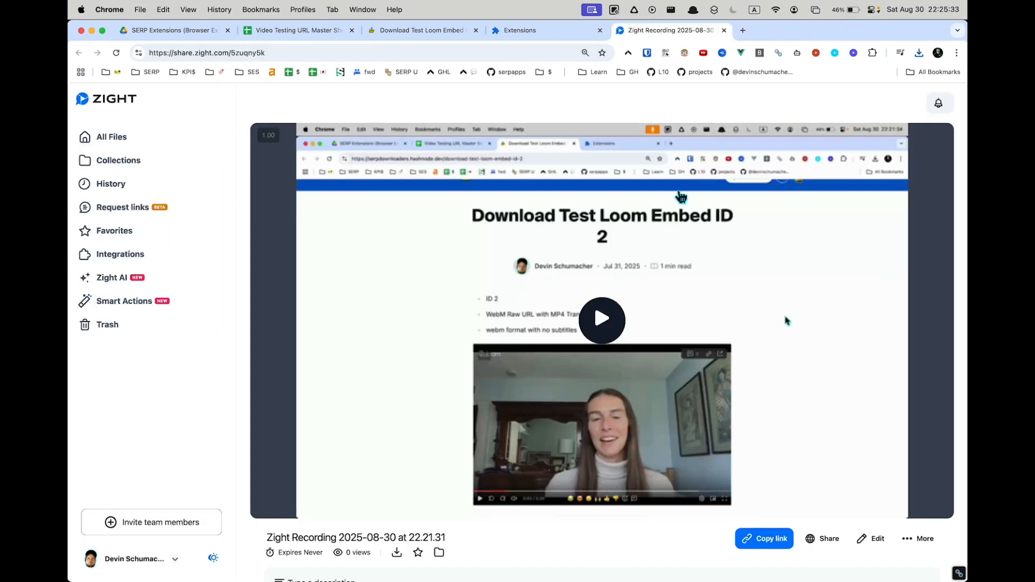
Return to the Download Test Loom Embed page and briefly show the Loom Downloader popup.
left_click(419, 30)
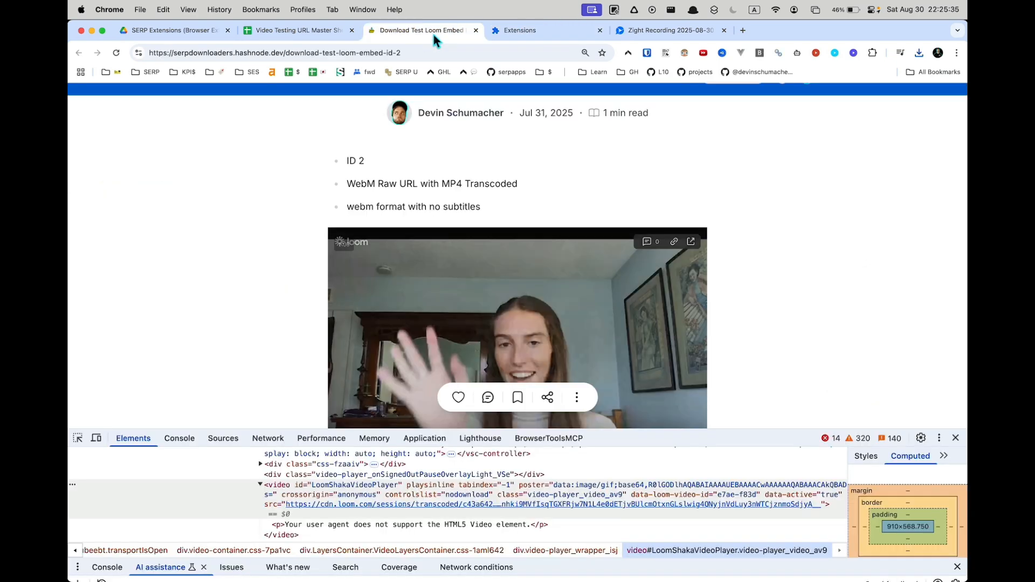
left_click(854, 53)
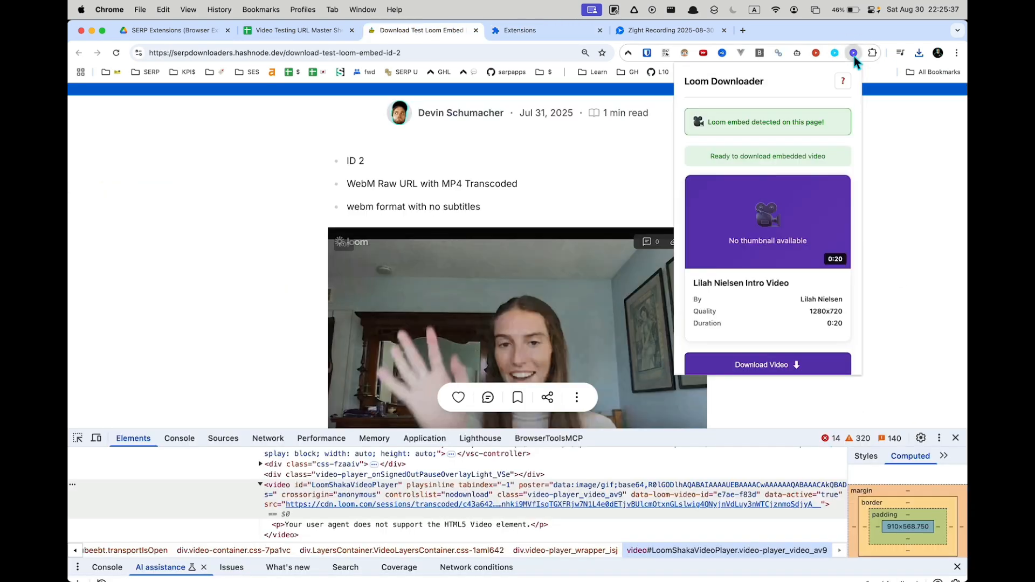
left_click(852, 53)
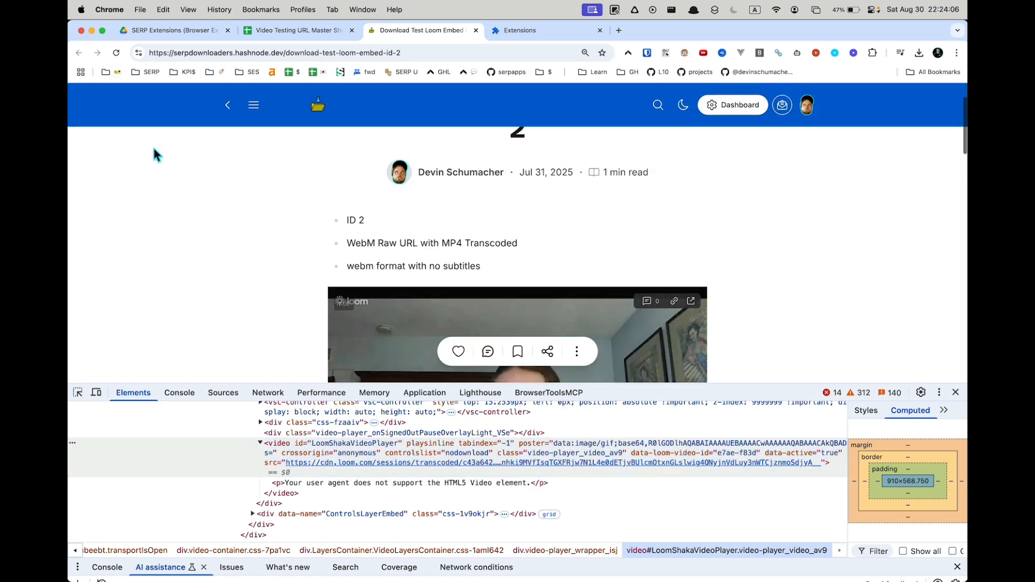
mouse_move(213, 218)
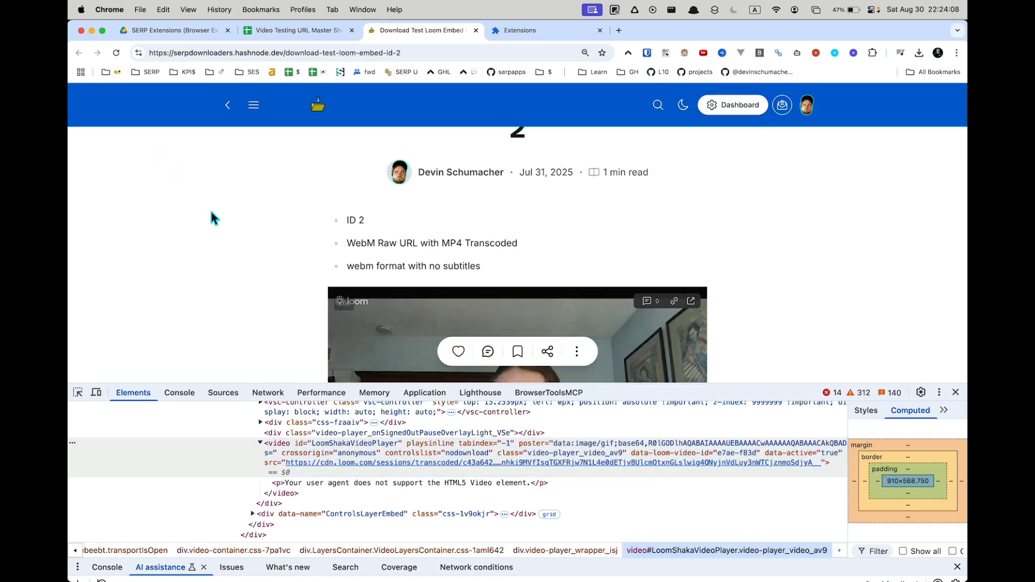